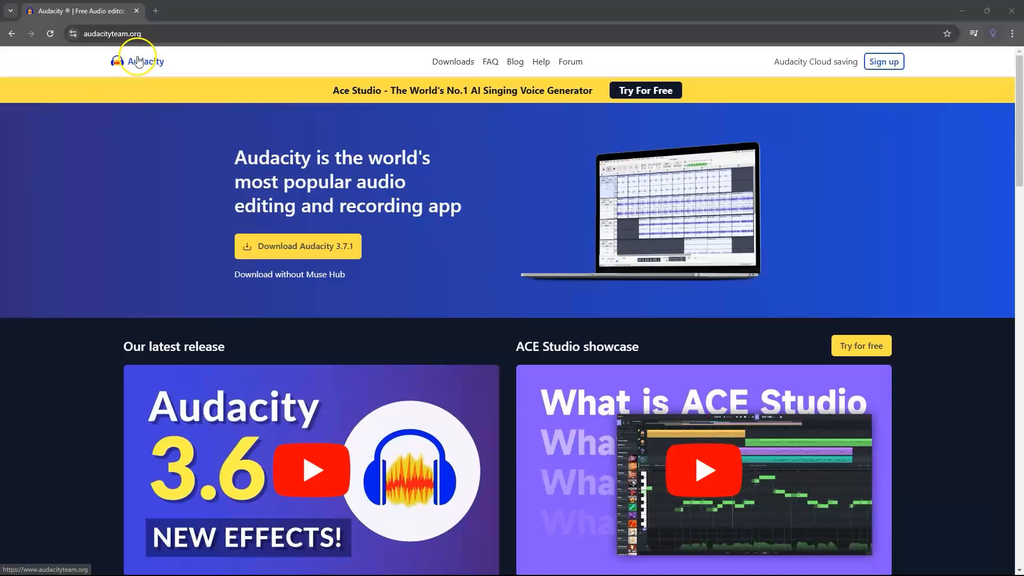
{"action": "mouse_move", "coordinate": [477, 102]}
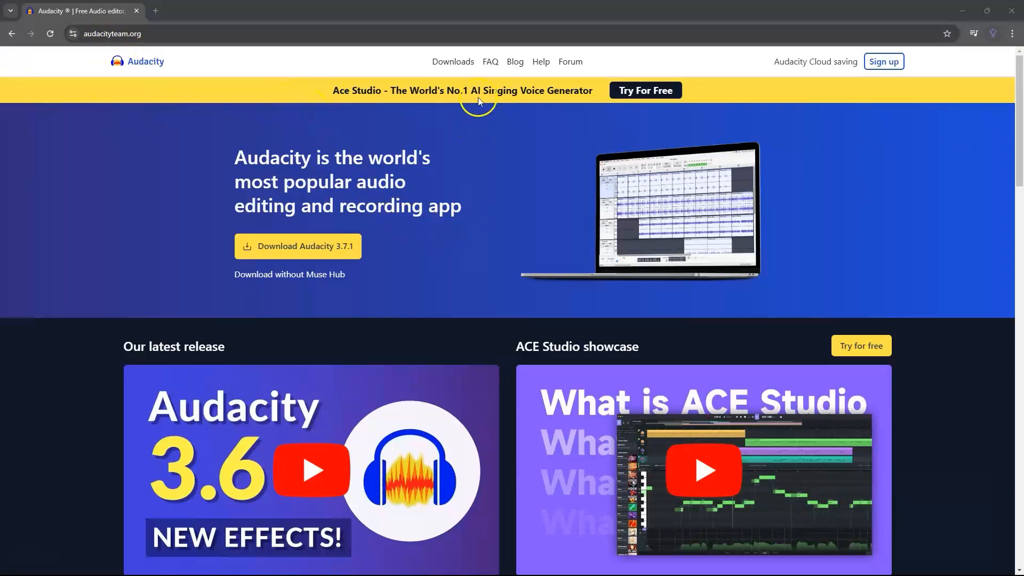
- Open the Downloads page from the audacityteam.org top navigation bar
{"action": "left_click", "coordinate": [452, 61]}
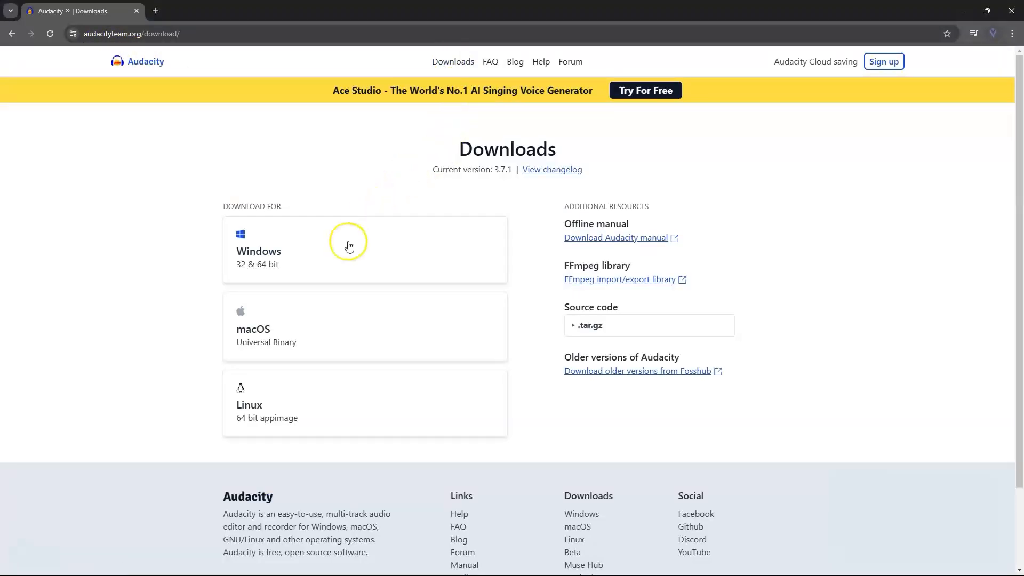
{"action": "mouse_move", "coordinate": [275, 269]}
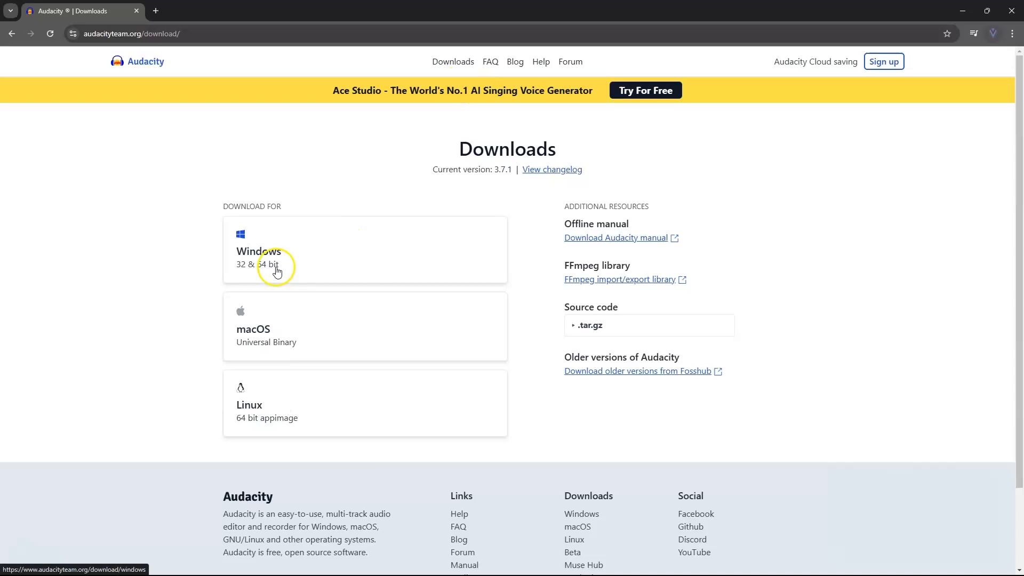
{"action": "mouse_move", "coordinate": [288, 243]}
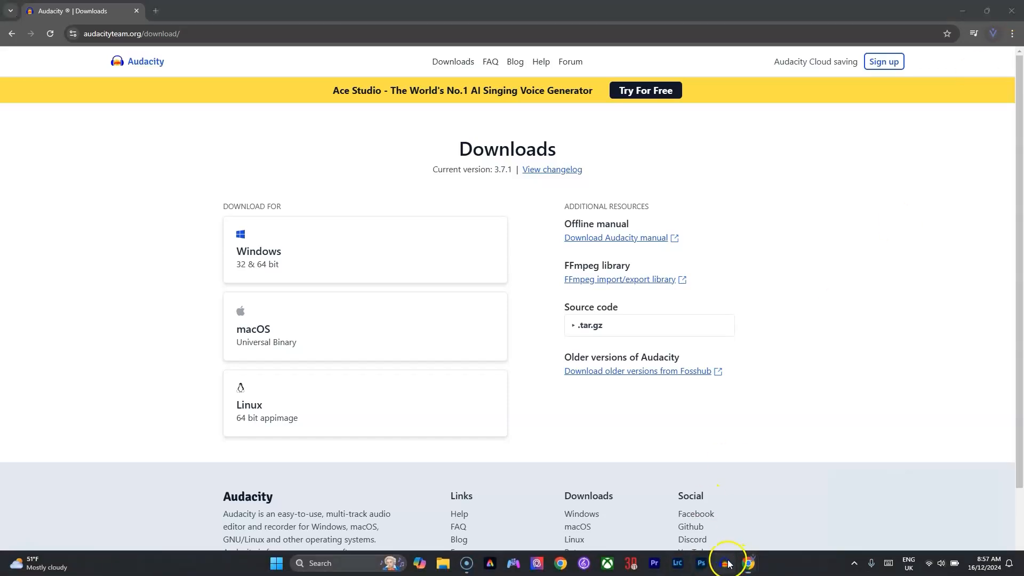
- Launch Audacity from the taskbar and dismiss the Welcome to Audacity dialog
{"action": "left_click", "coordinate": [727, 563]}
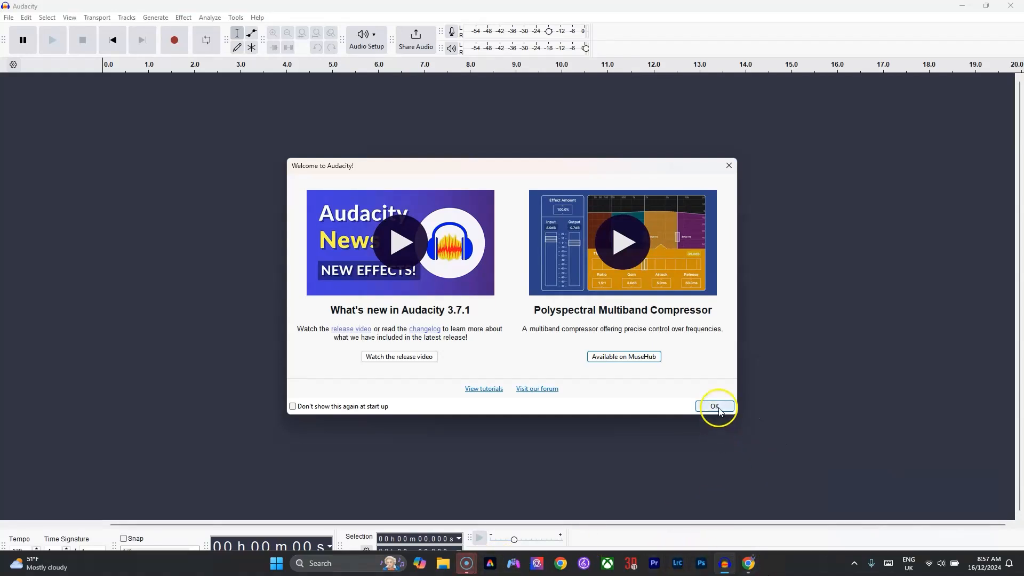
{"action": "left_click", "coordinate": [8, 17]}
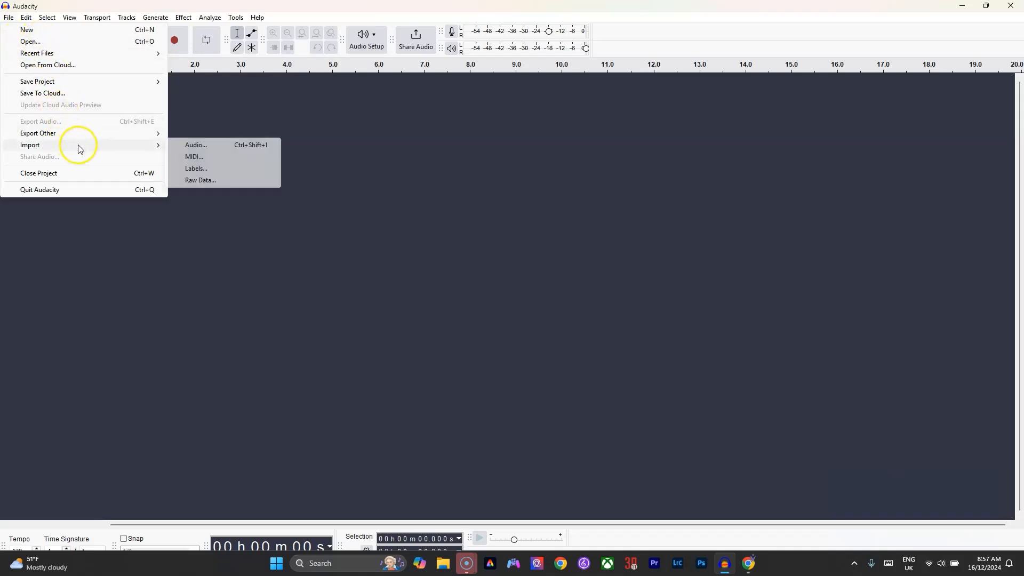
{"action": "mouse_move", "coordinate": [230, 148]}
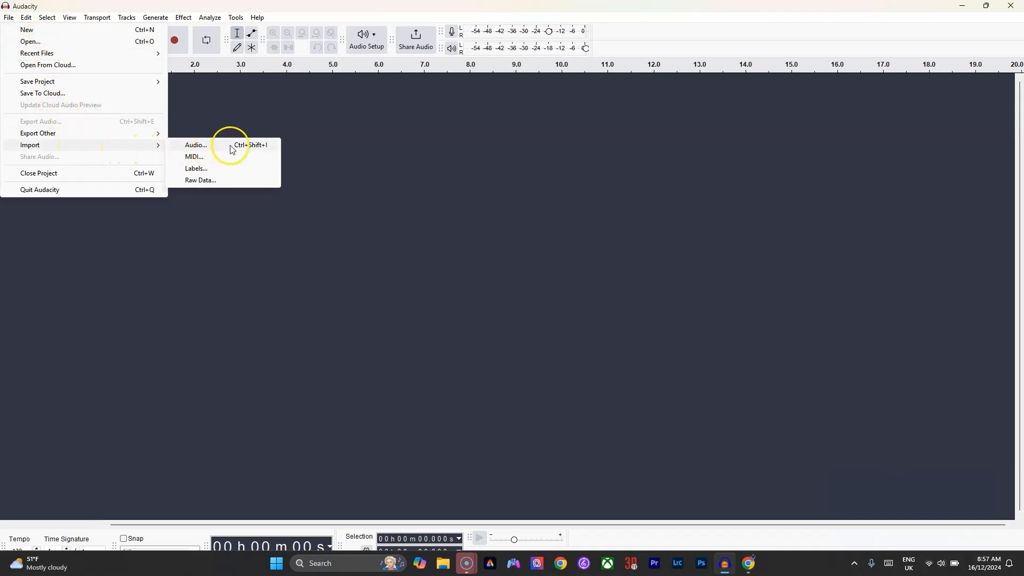
- Import 'Rockford Varsity WG 2025' from Downloads via File > Import > Audio
{"action": "left_click", "coordinate": [195, 145]}
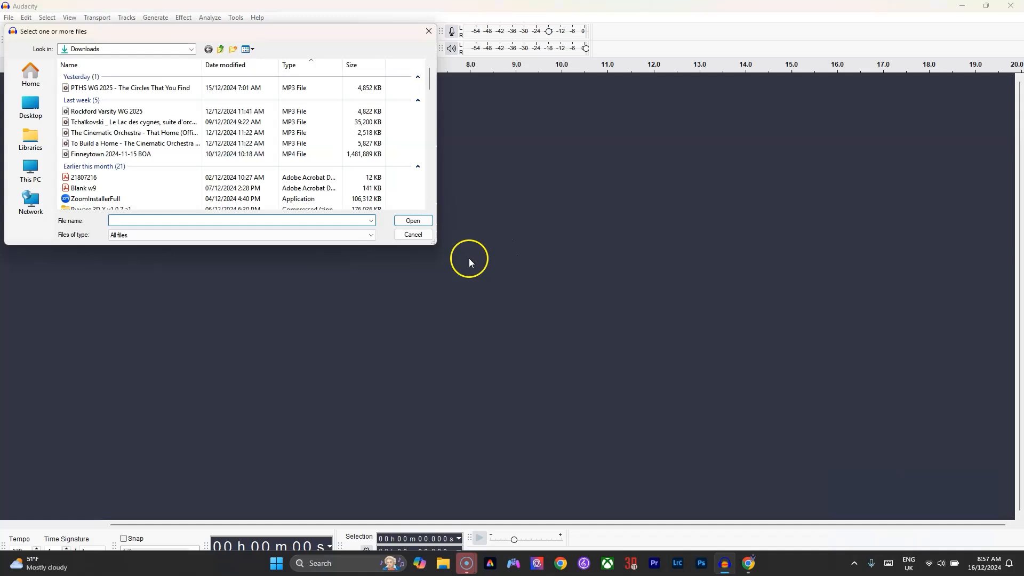
{"action": "left_click", "coordinate": [106, 111]}
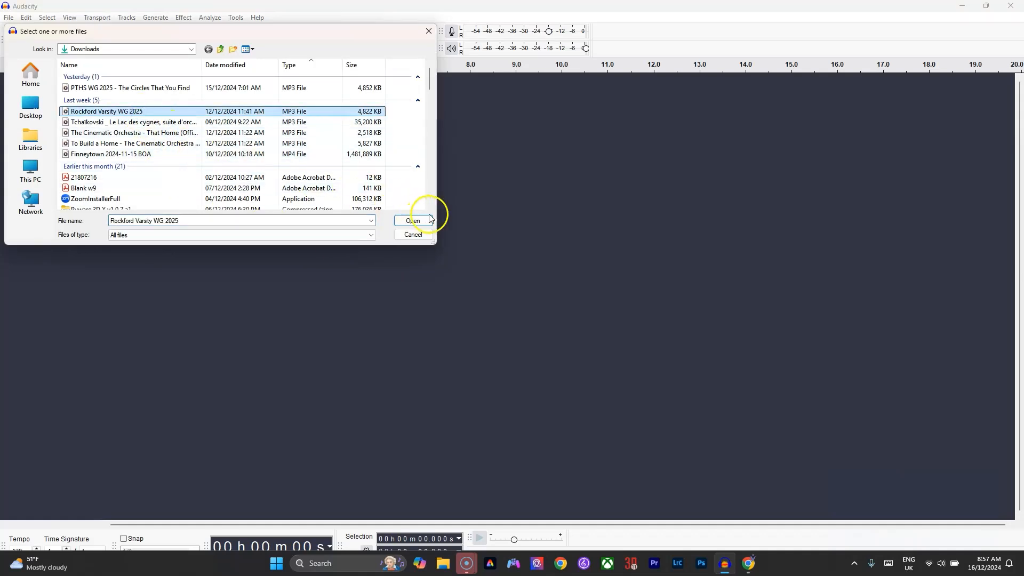
{"action": "left_click", "coordinate": [411, 221]}
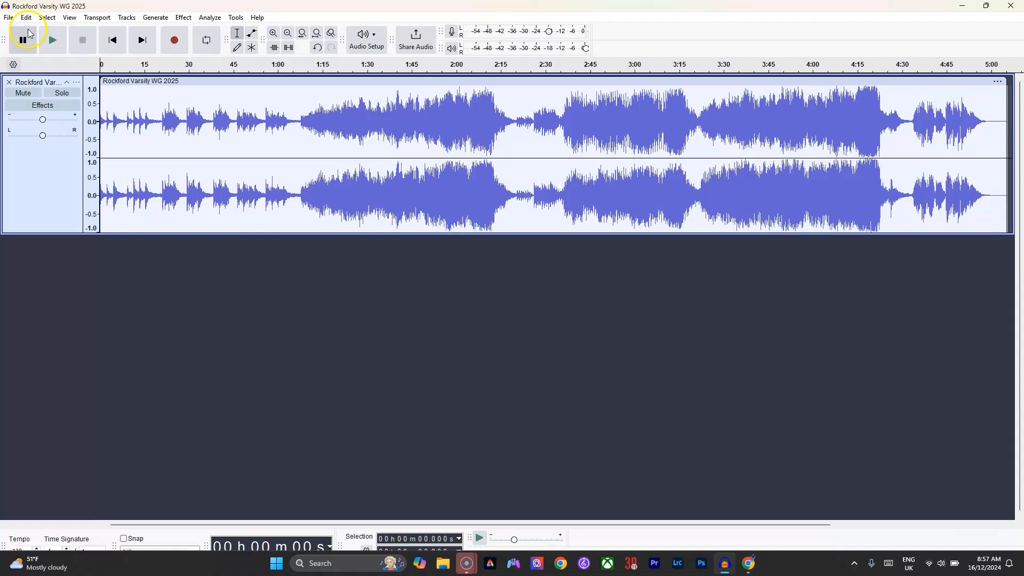
- Choose Export Audio from the File menu
{"action": "left_click", "coordinate": [9, 17]}
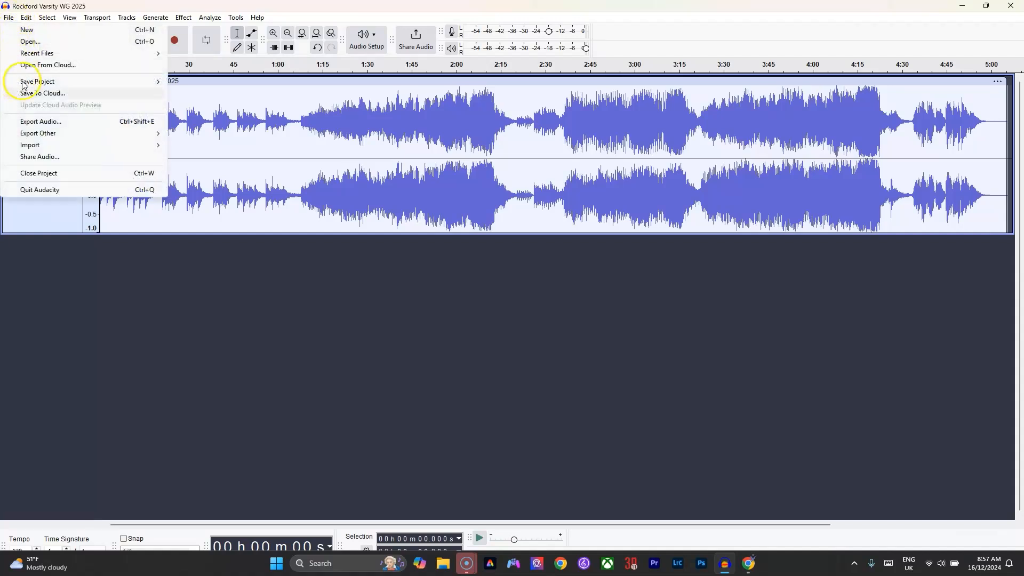
{"action": "mouse_move", "coordinate": [37, 133]}
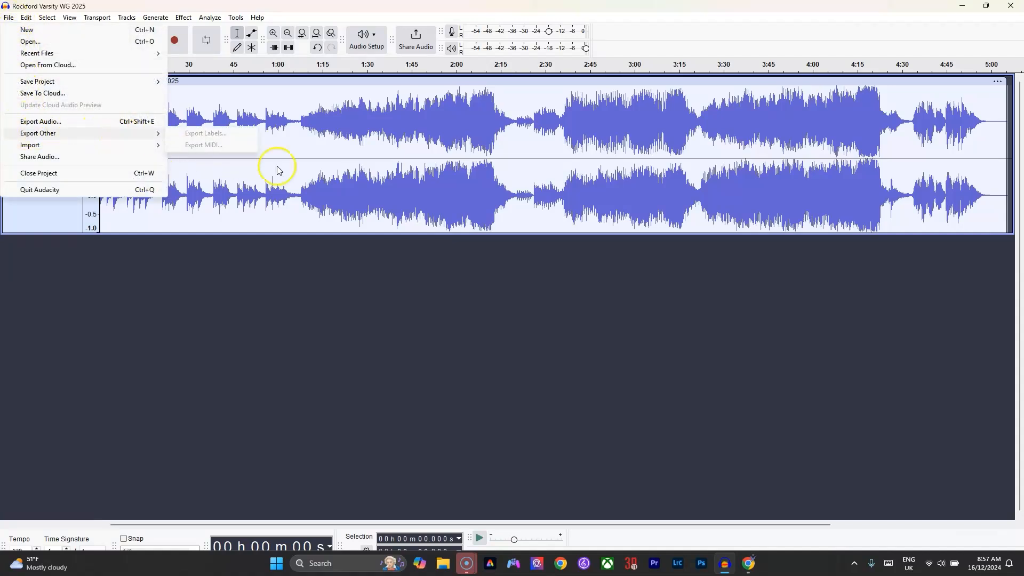
{"action": "mouse_move", "coordinate": [604, 155]}
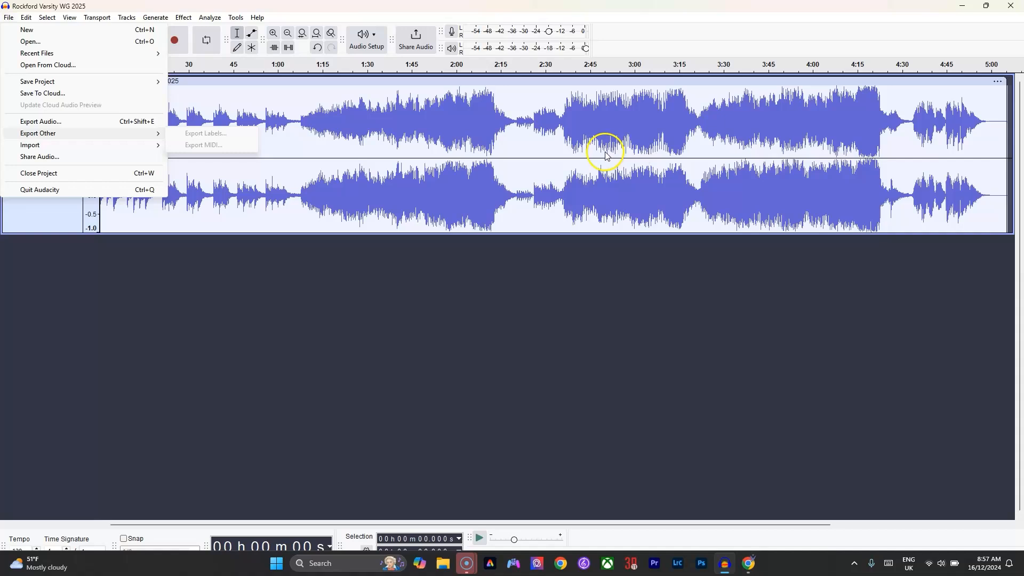
{"action": "mouse_move", "coordinate": [185, 137]}
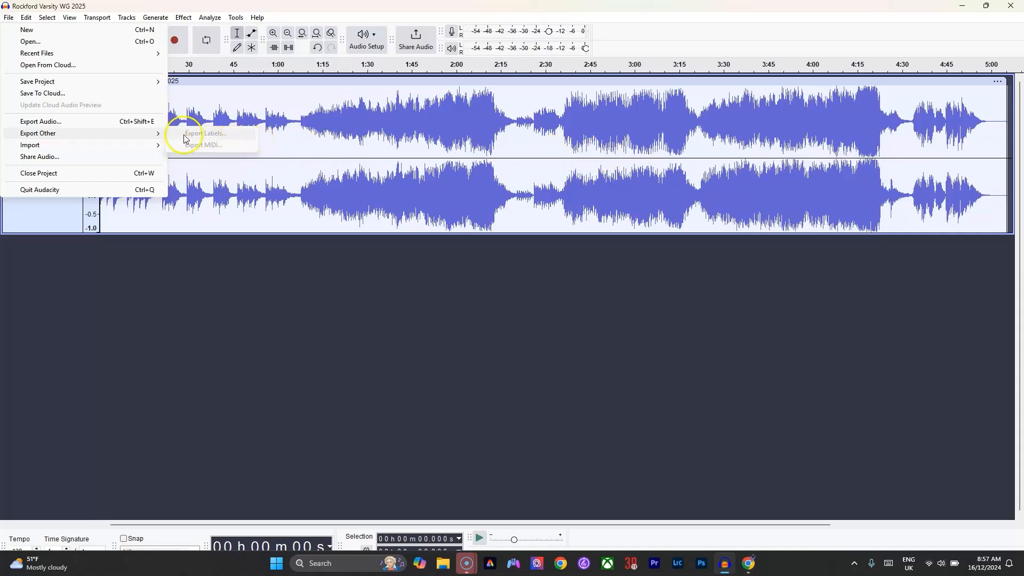
{"action": "left_click", "coordinate": [40, 122]}
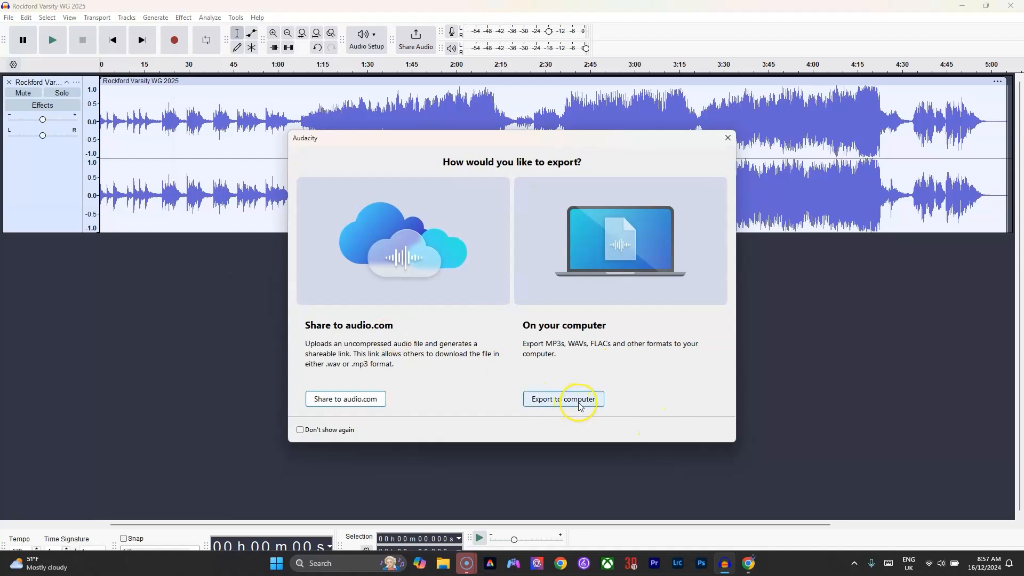
- Export to computer as Ogg Vorbis 'Rockford Varsity WG 2025.ogg' in the Desktop folder
{"action": "left_click", "coordinate": [563, 399]}
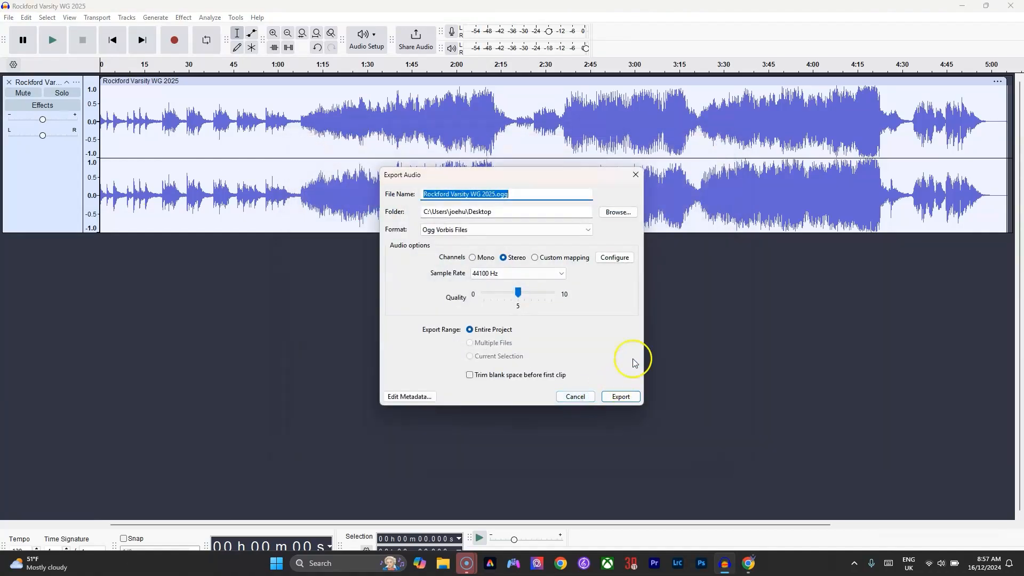
{"action": "left_click", "coordinate": [505, 229]}
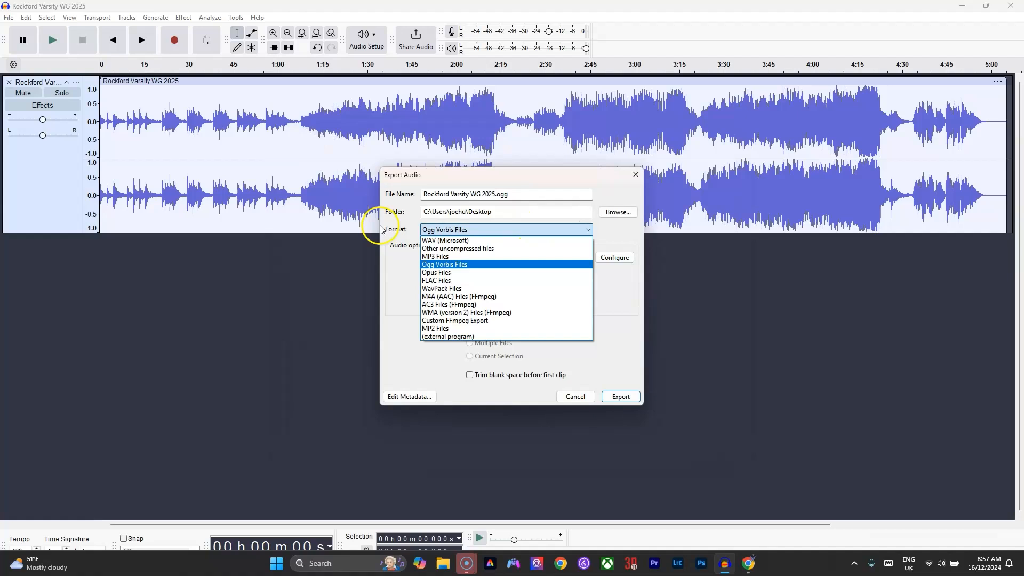
{"action": "mouse_move", "coordinate": [457, 296]}
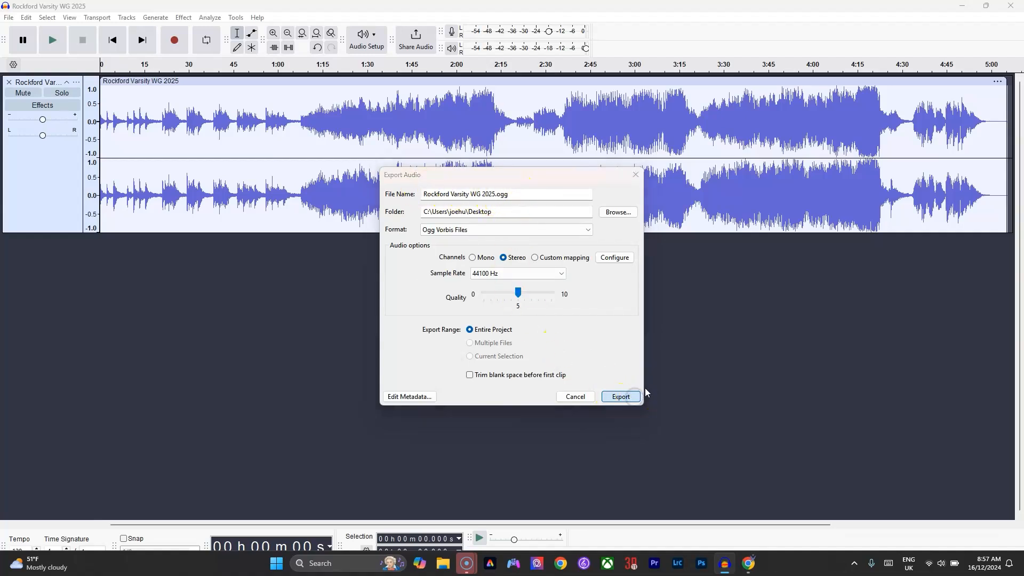
{"action": "left_click", "coordinate": [619, 396]}
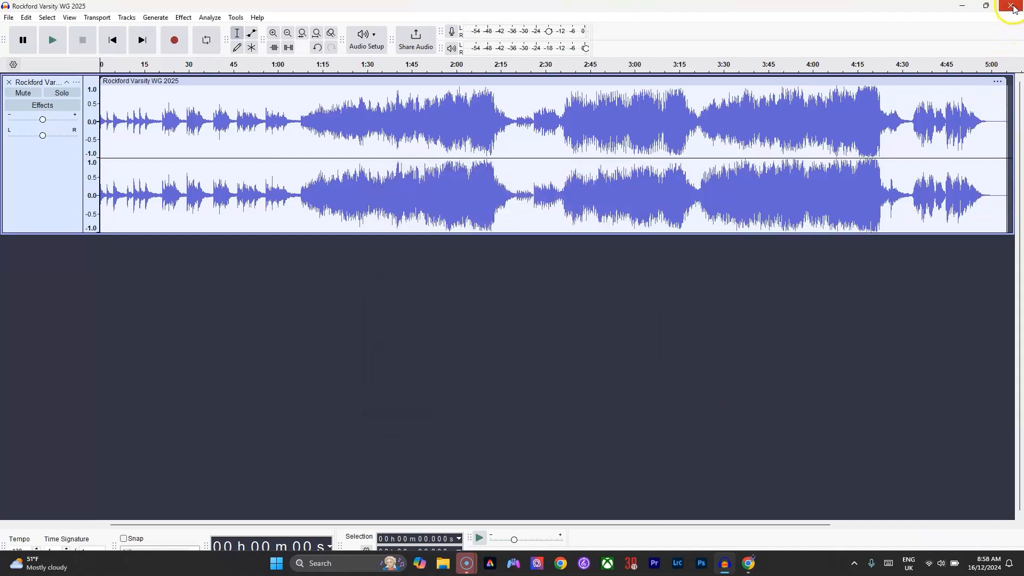
- Close the Audacity window and decline saving project changes
{"action": "left_click", "coordinate": [1013, 6]}
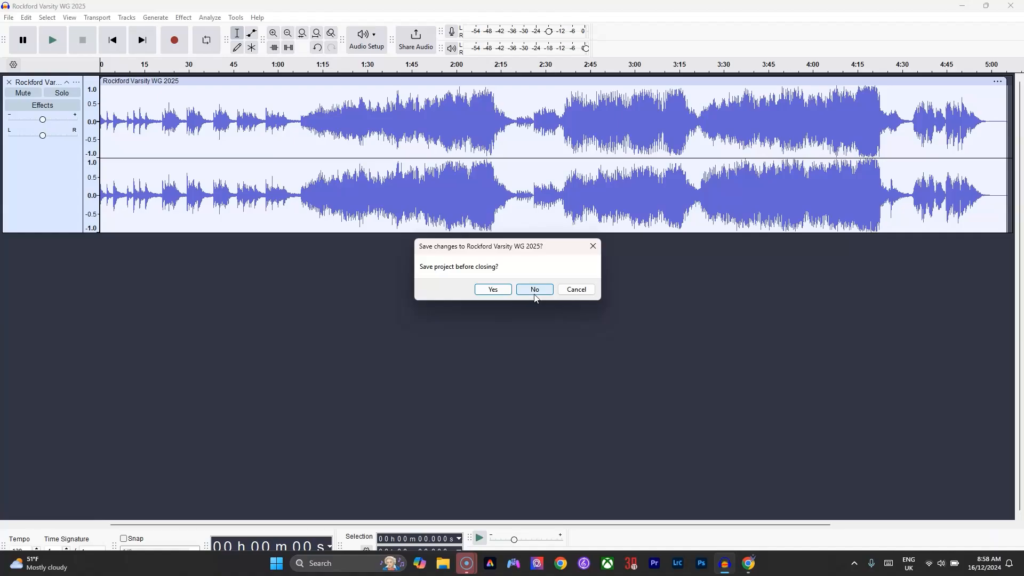
{"action": "left_click", "coordinate": [534, 289]}
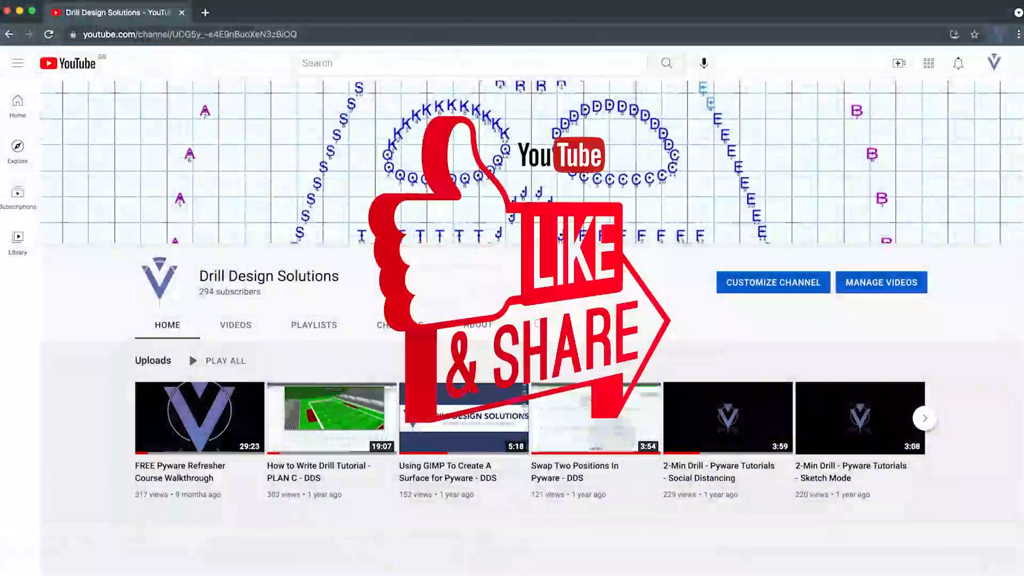